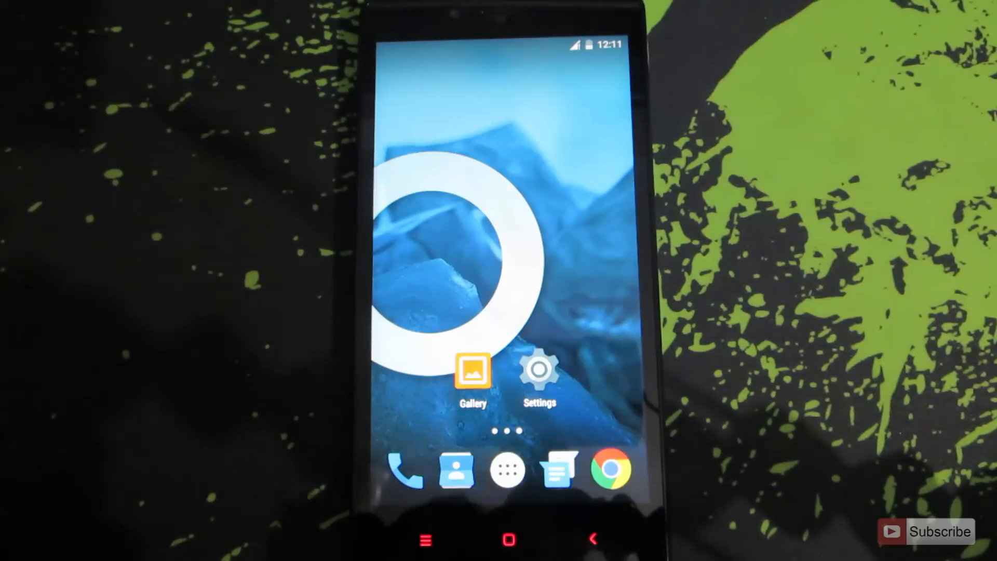
Step: Browse the app drawer and home screens, then launch Chrome before pulling down Quick Settings
left_click(514, 473)
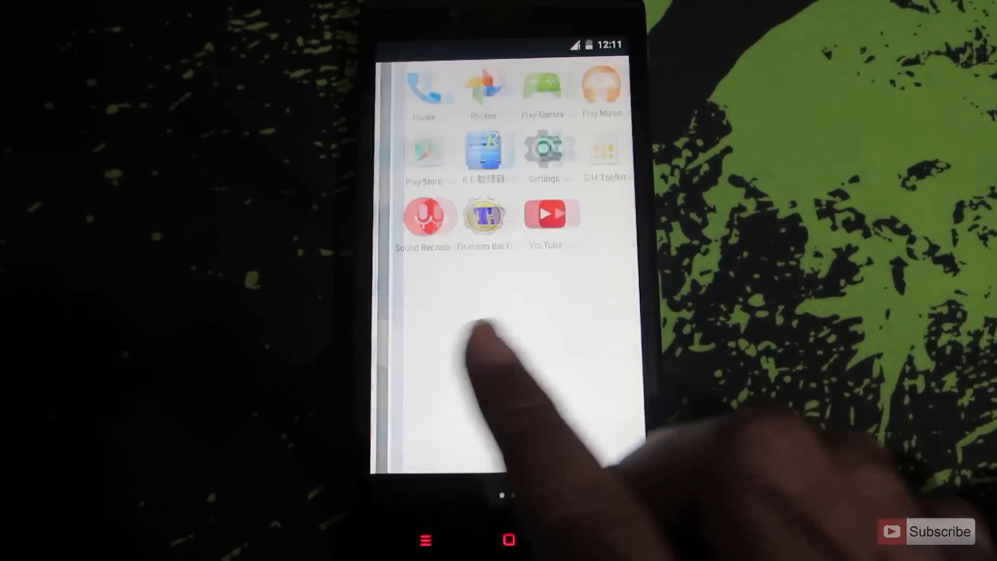
left_click(509, 540)
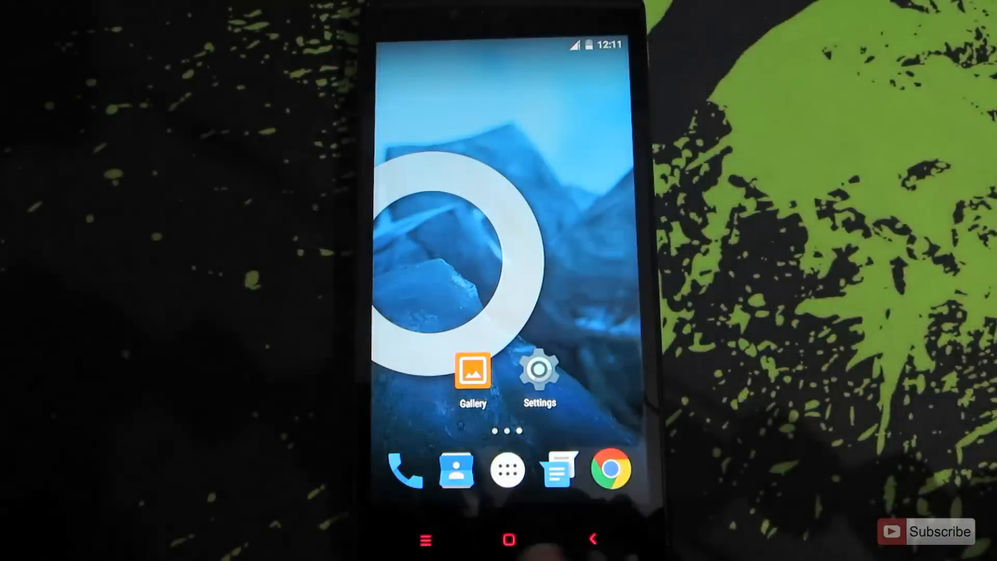
left_click(409, 473)
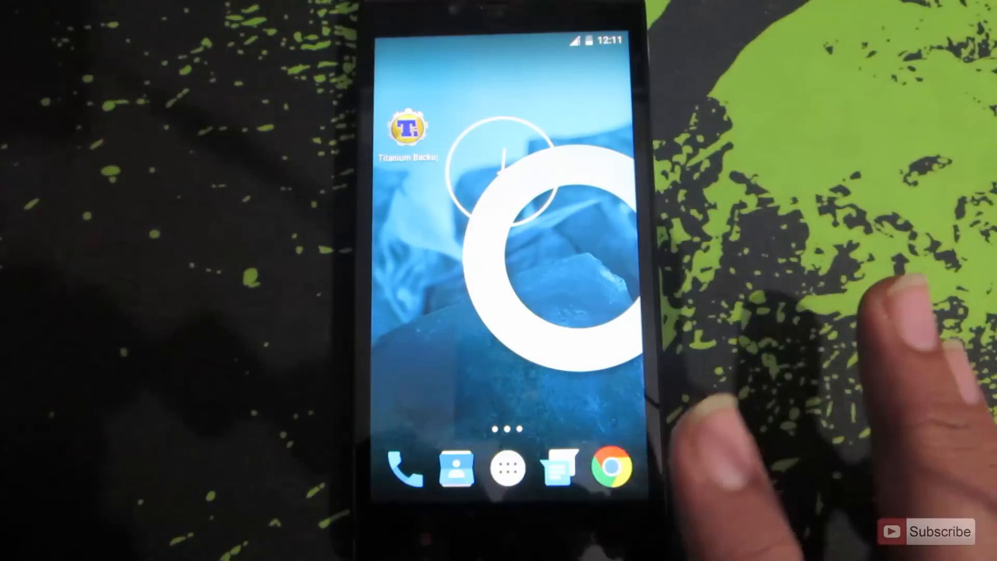
left_click(505, 471)
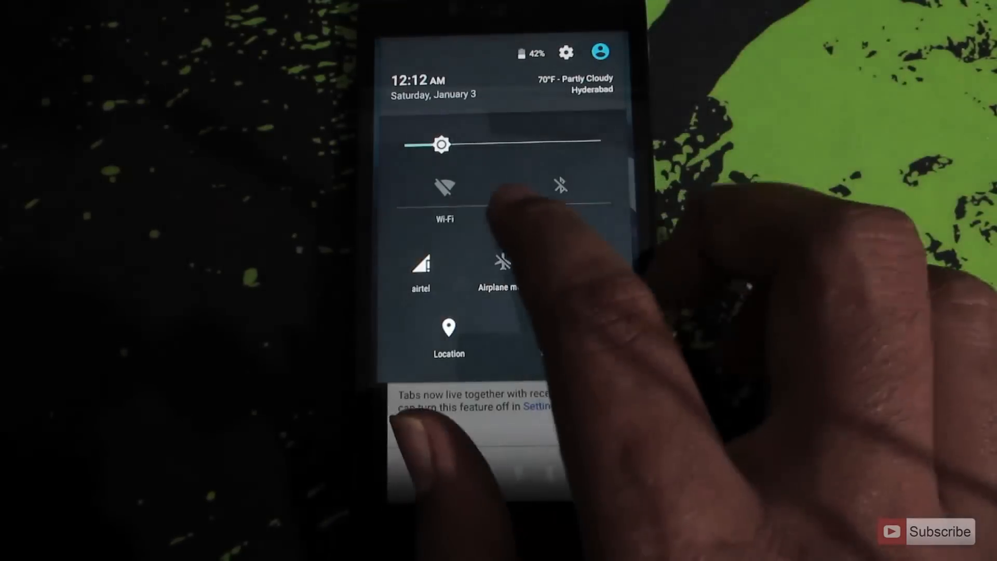
Step: From Wi-Fi settings, select the saved Slayer network and confirm Connect
left_click(445, 189)
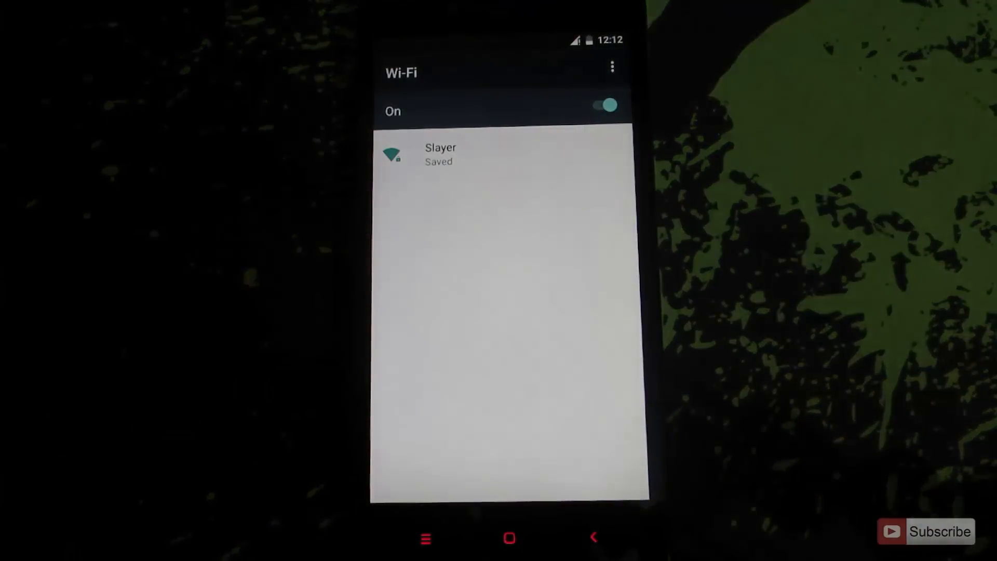
left_click(440, 151)
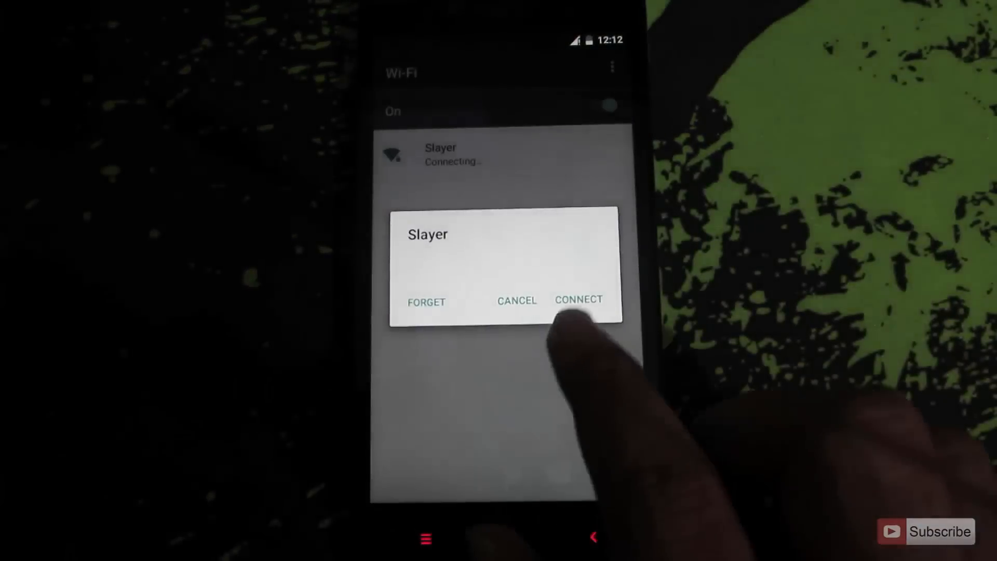
left_click(579, 299)
type("Google")
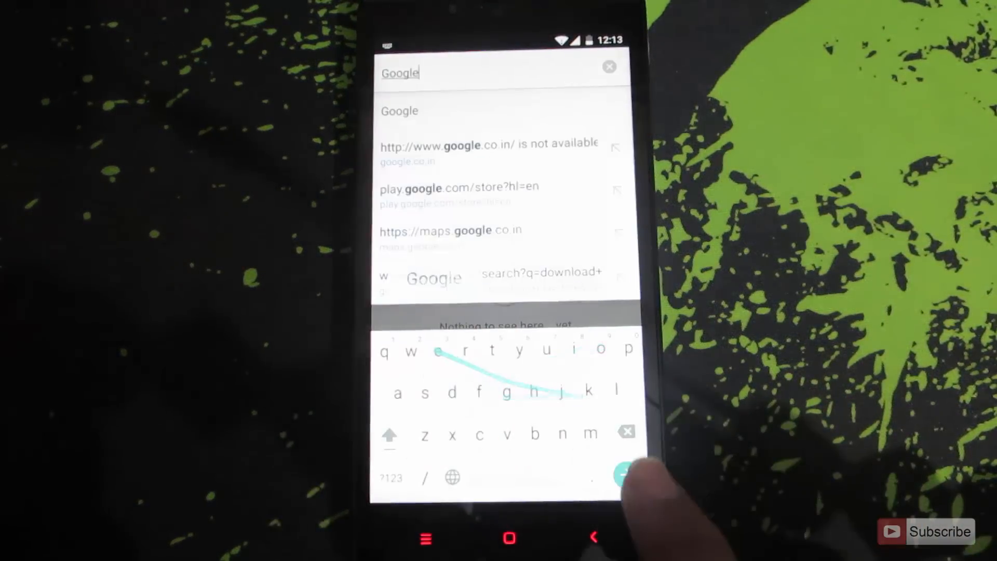
Step: Submit 'Google' in the omnibox so google.co.in loads over the new connection
left_click(626, 473)
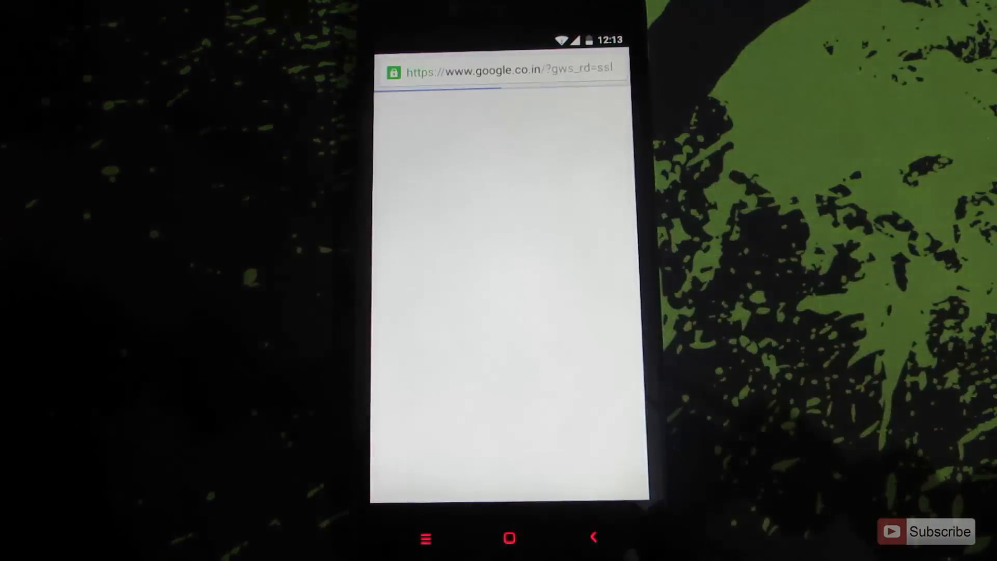